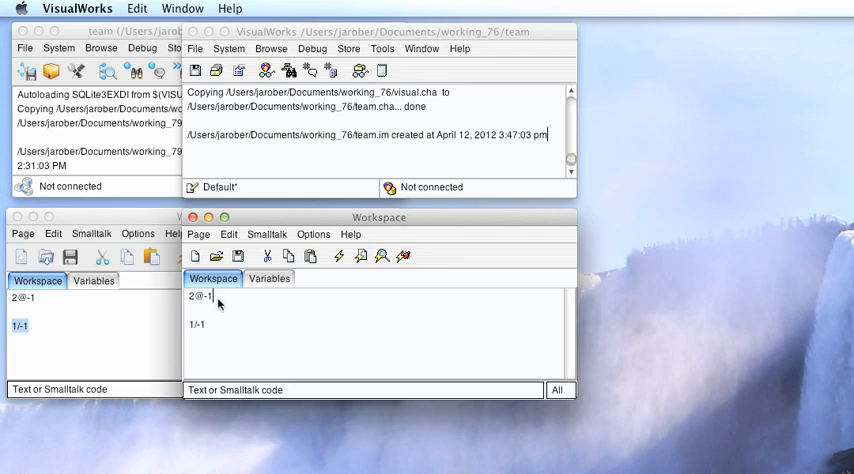
# Select 2@-1 in the right workspace and inspect its result.
pyautogui.doubleClick(200, 297)
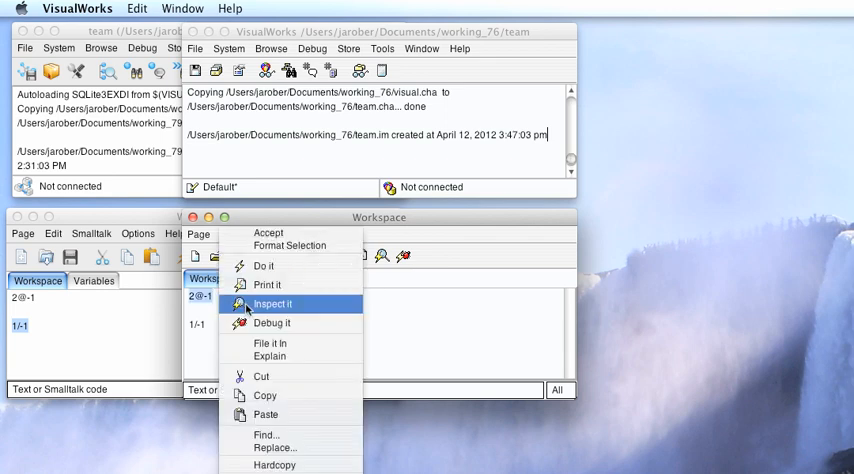
pyautogui.click(273, 303)
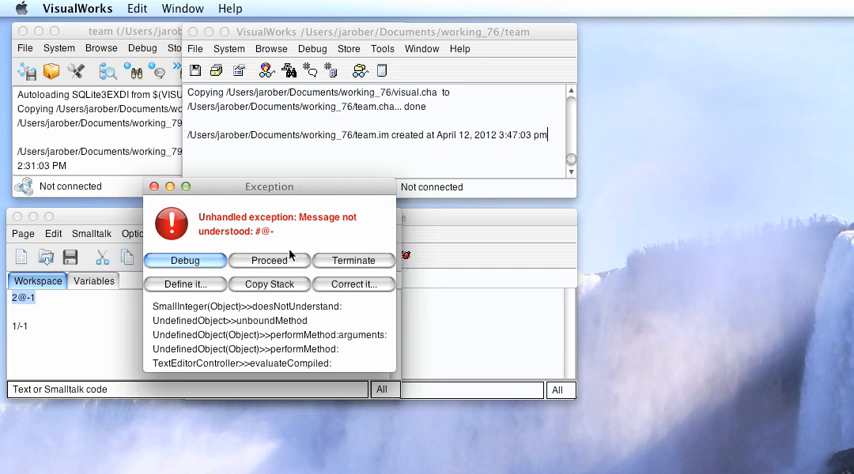
# Terminate the 'Message not understood: #@-' exception dialog.
pyautogui.click(353, 260)
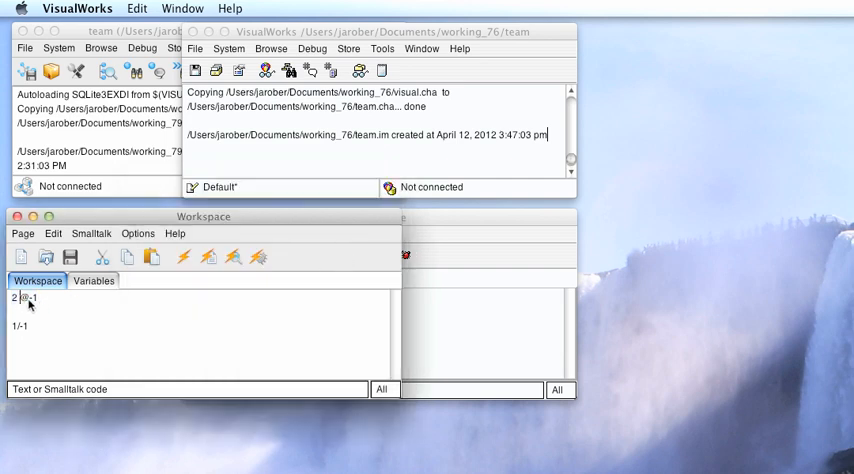
# Inspect the spaced expression 2 @ -1 in the left workspace.
pyautogui.rightClick(30, 305)
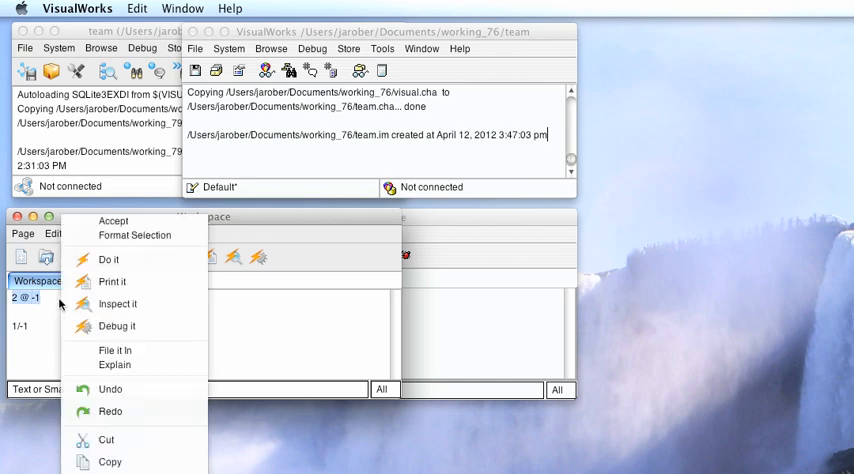
pyautogui.click(117, 303)
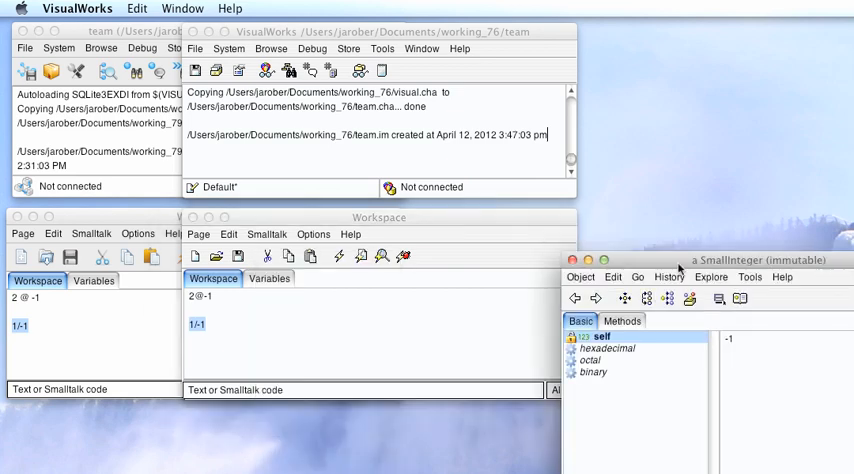
# Close the inspector showing 1/-1 as SmallInteger -1.
pyautogui.click(573, 260)
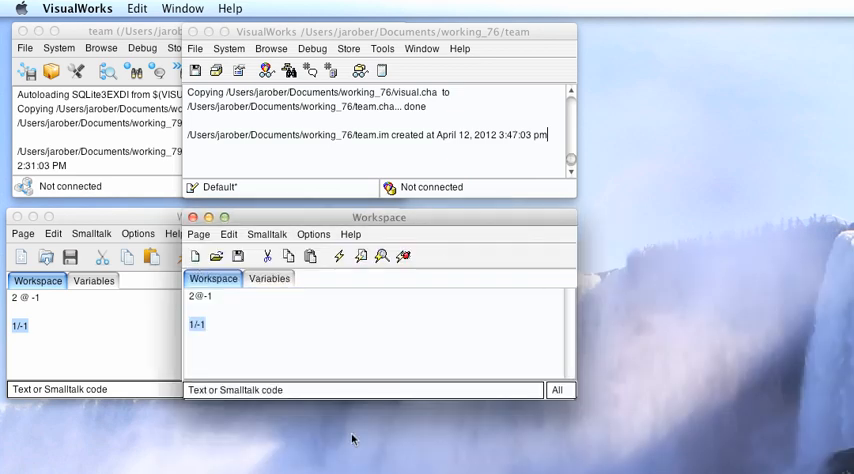